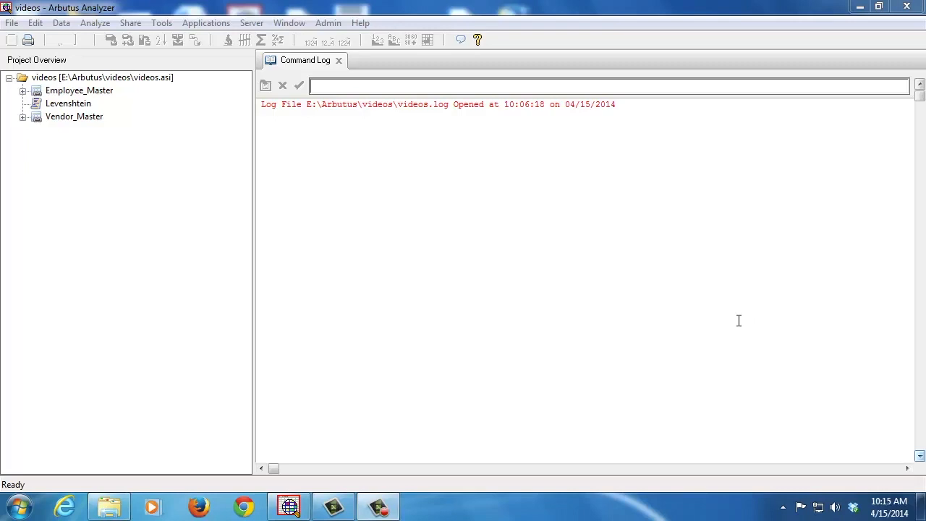
pyautogui.moveTo(162, 23)
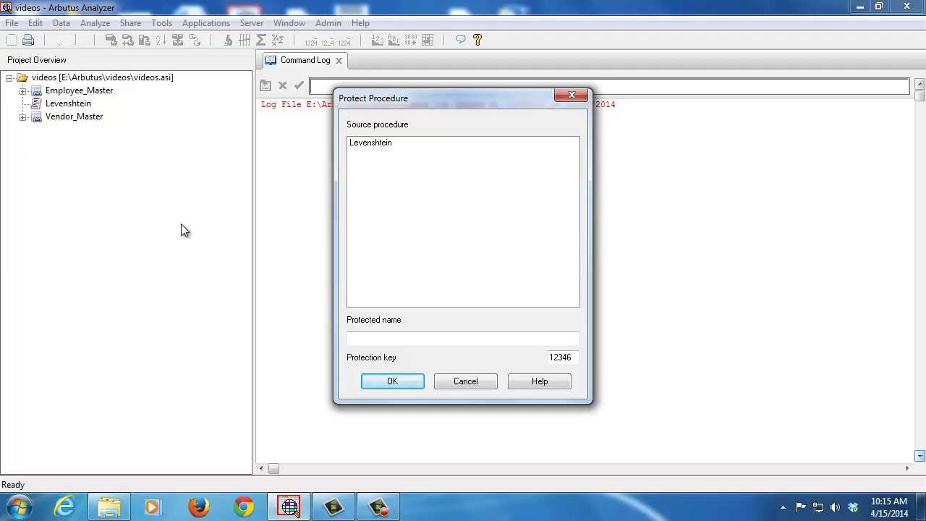
pyautogui.click(462, 338)
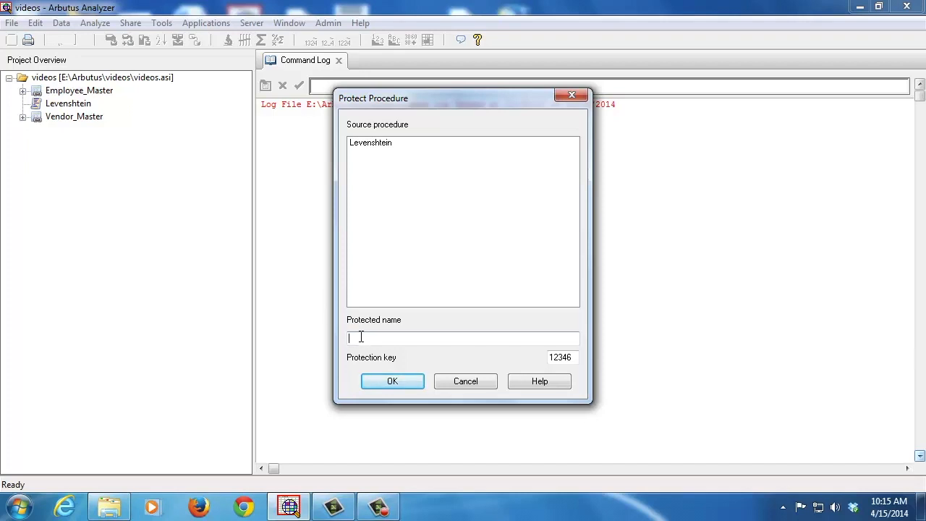
pyautogui.write('Lev')
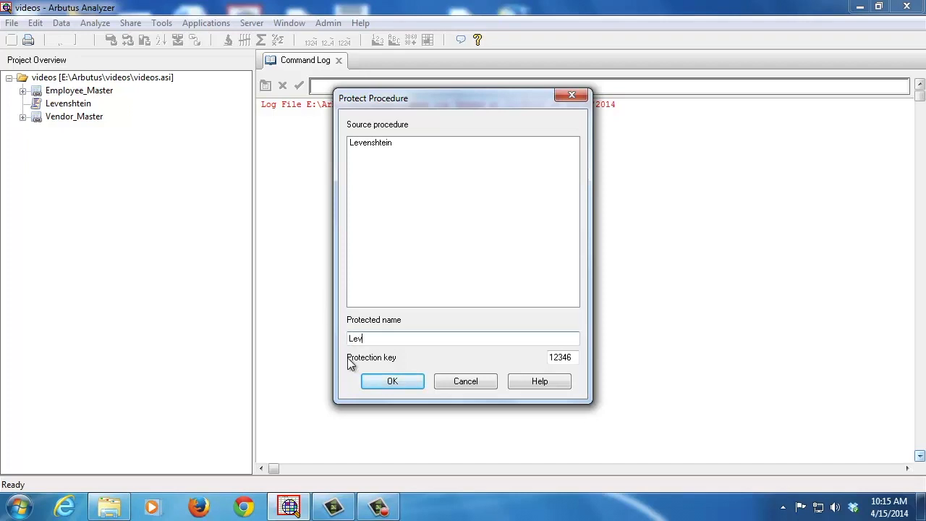
pyautogui.write('enshtein_')
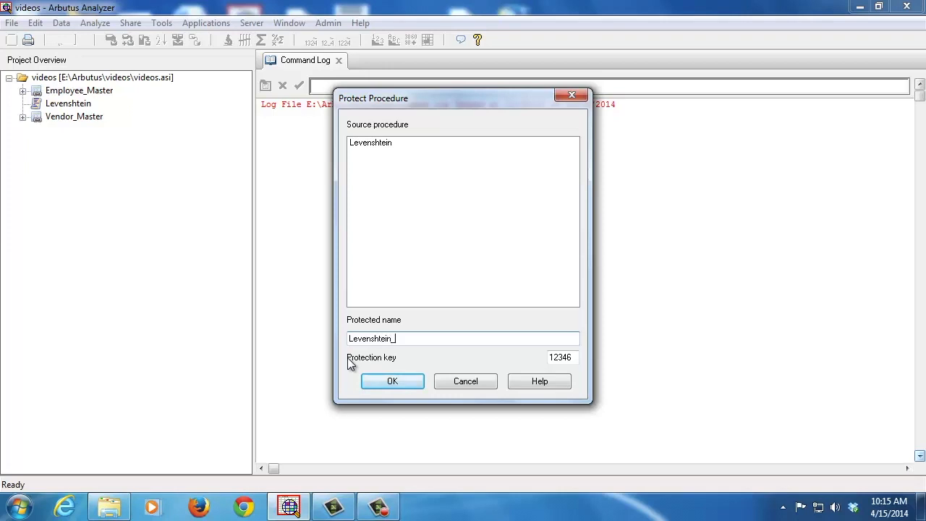
pyautogui.write('protected')
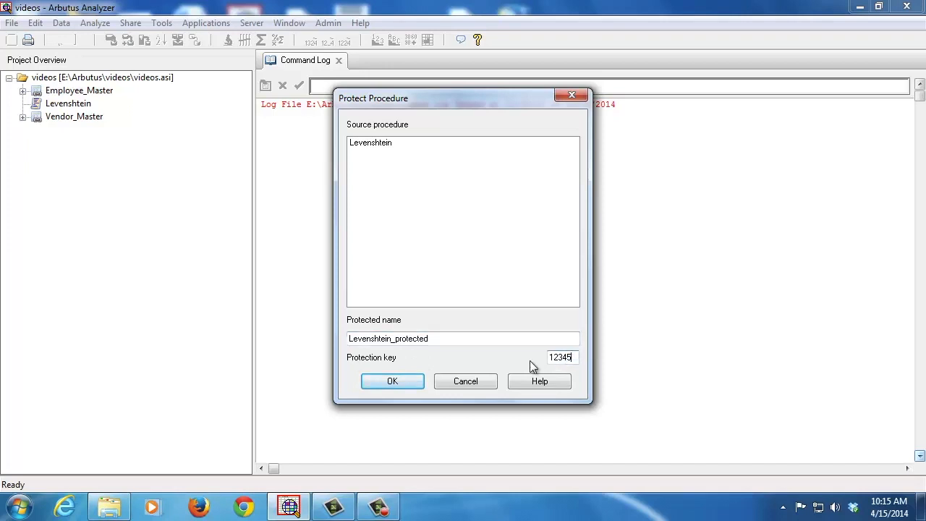
pyautogui.moveTo(497, 356)
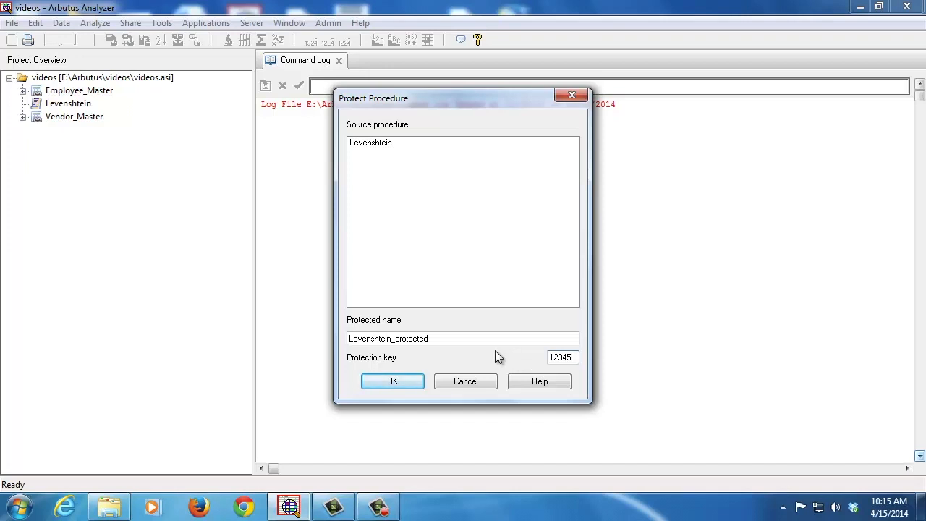
pyautogui.moveTo(370, 152)
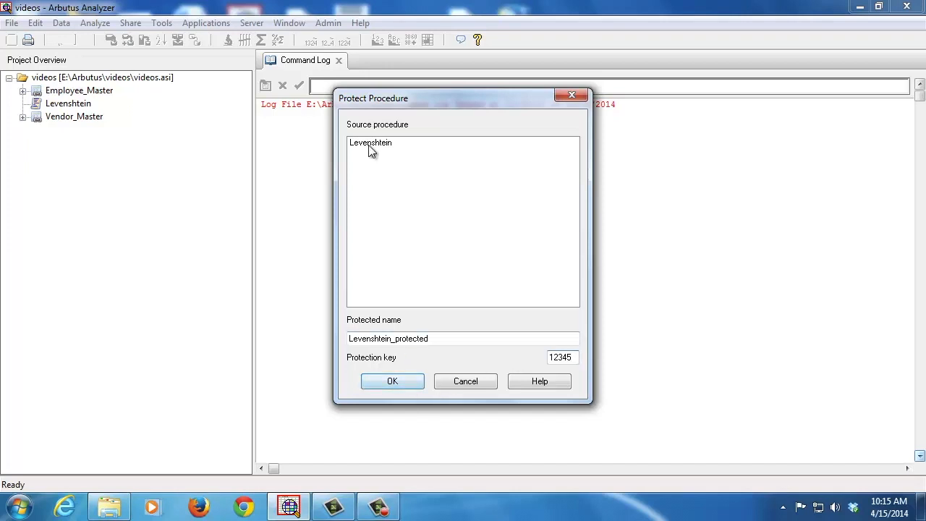
pyautogui.click(392, 382)
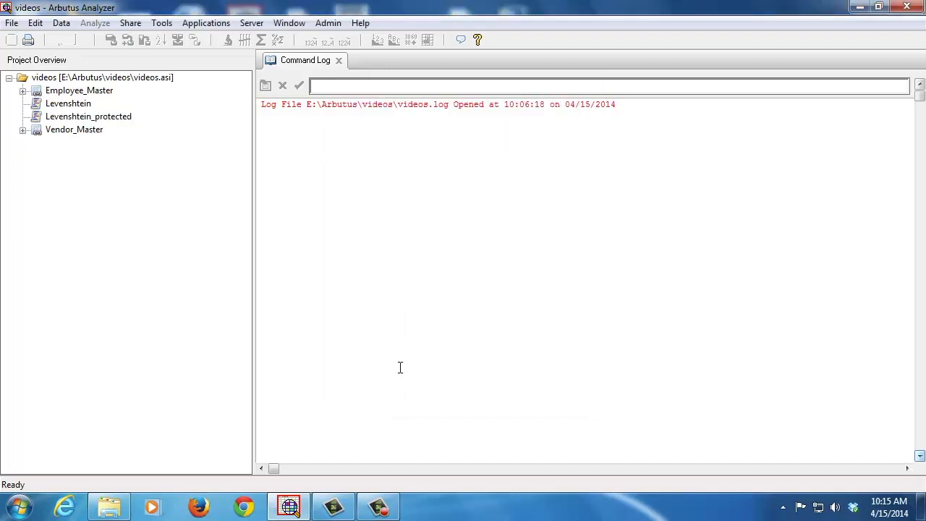
pyautogui.moveTo(90, 124)
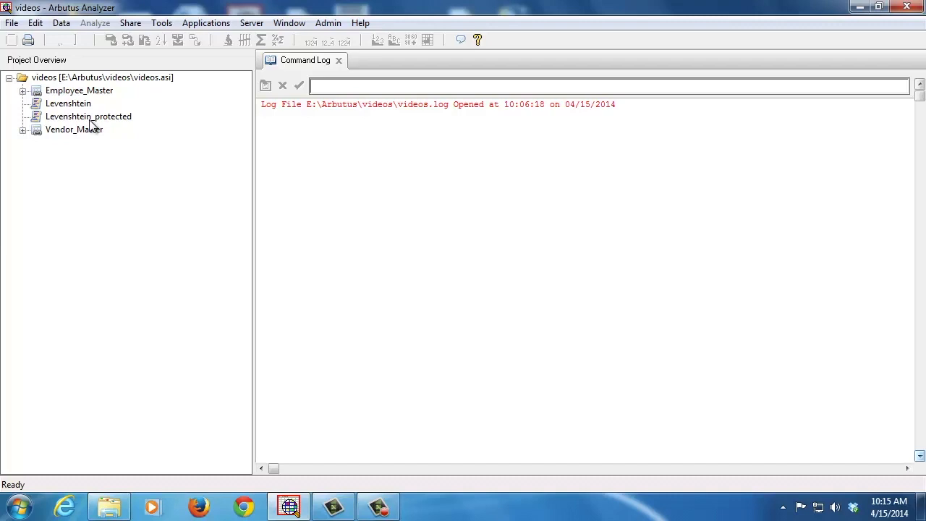
pyautogui.doubleClick(88, 115)
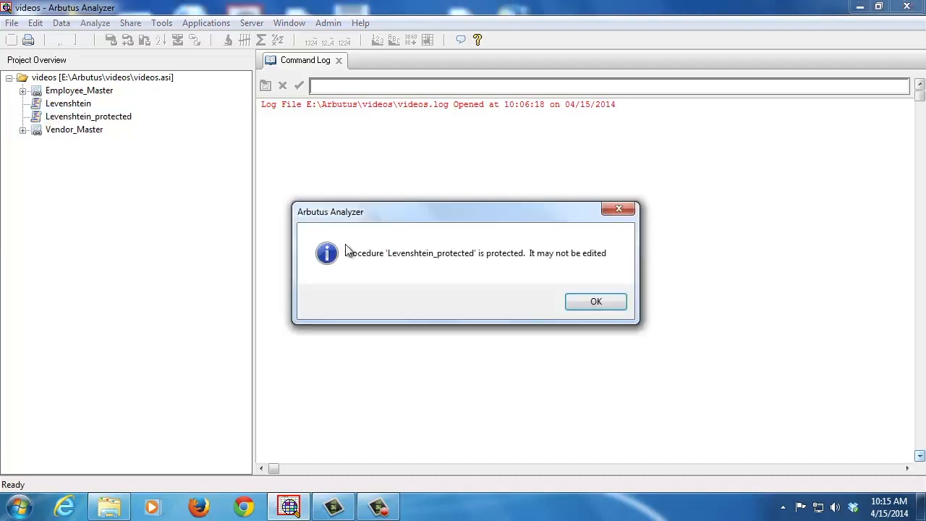
pyautogui.click(596, 300)
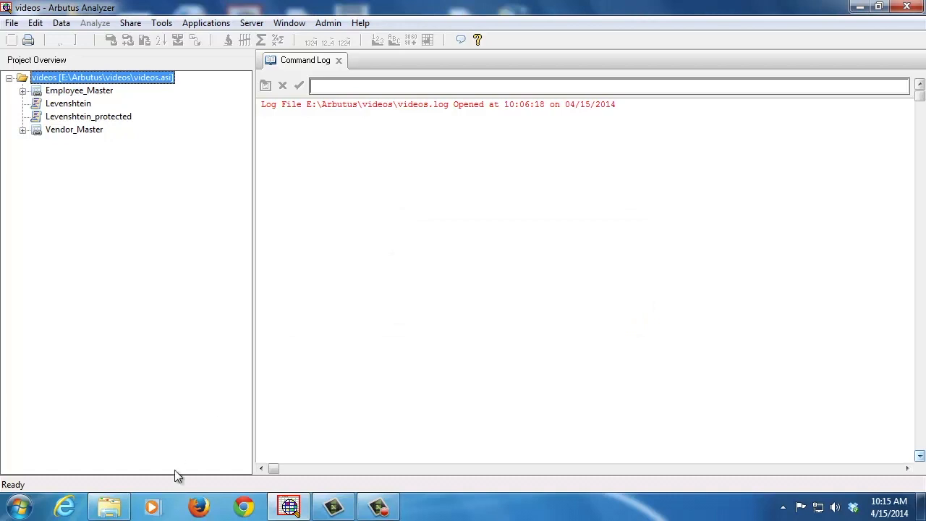
pyautogui.moveTo(110, 506)
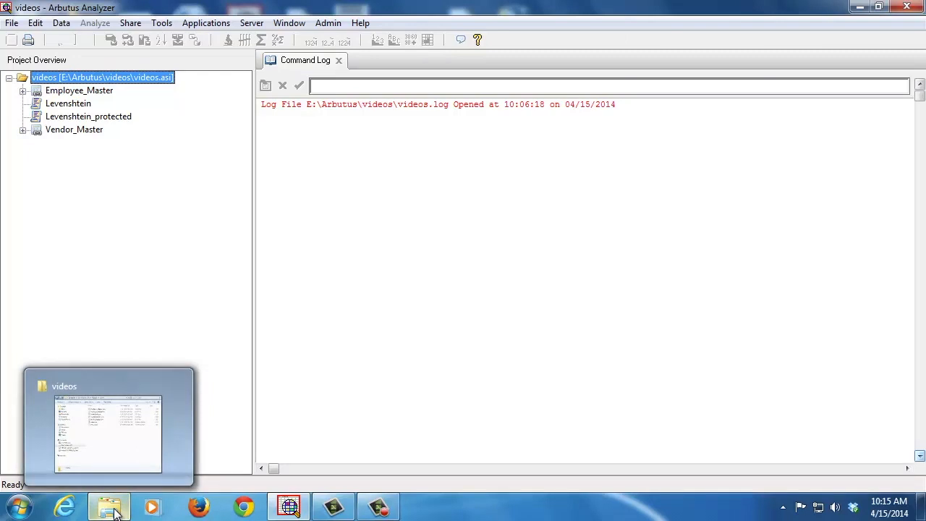
pyautogui.click(108, 507)
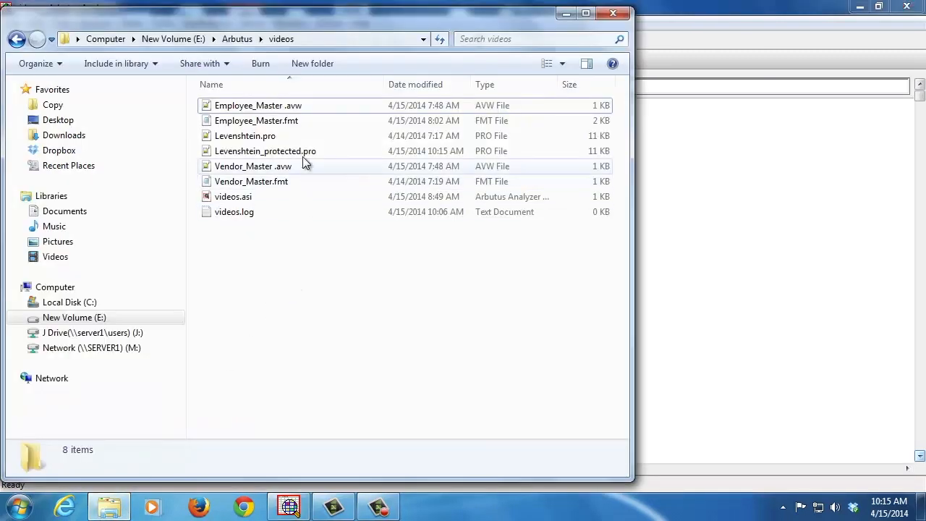
pyautogui.doubleClick(266, 150)
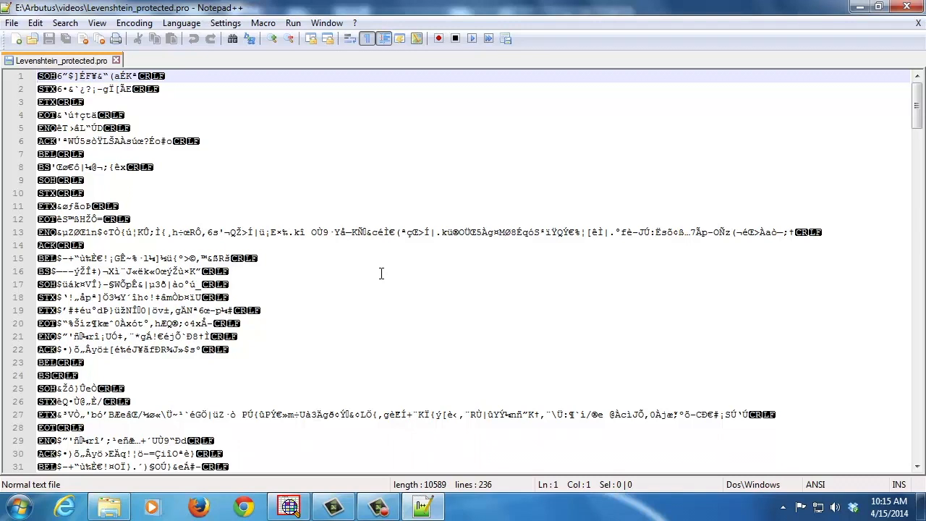
pyautogui.moveTo(760, 116)
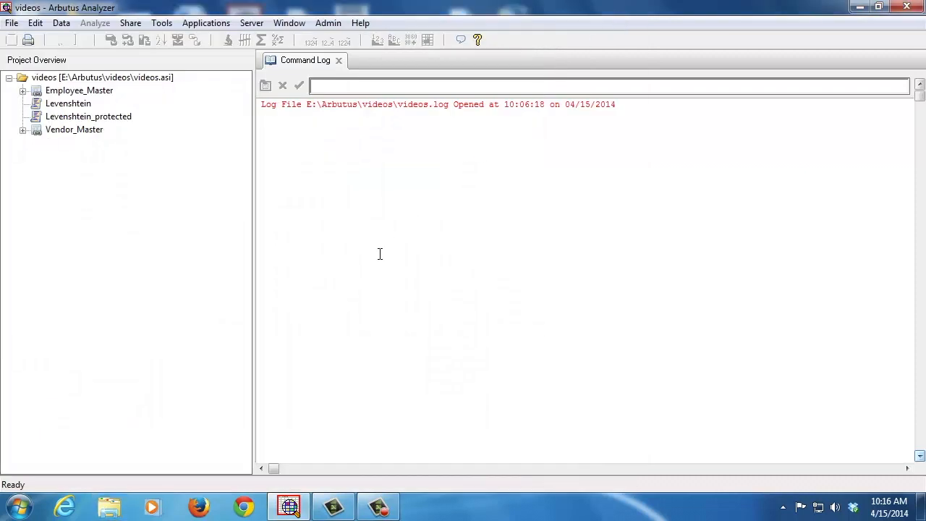
pyautogui.moveTo(133, 124)
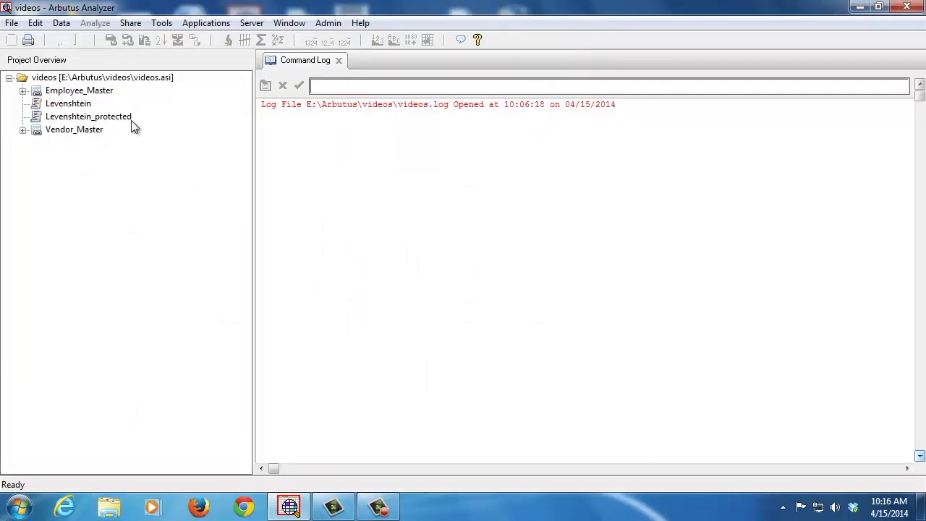
pyautogui.moveTo(121, 125)
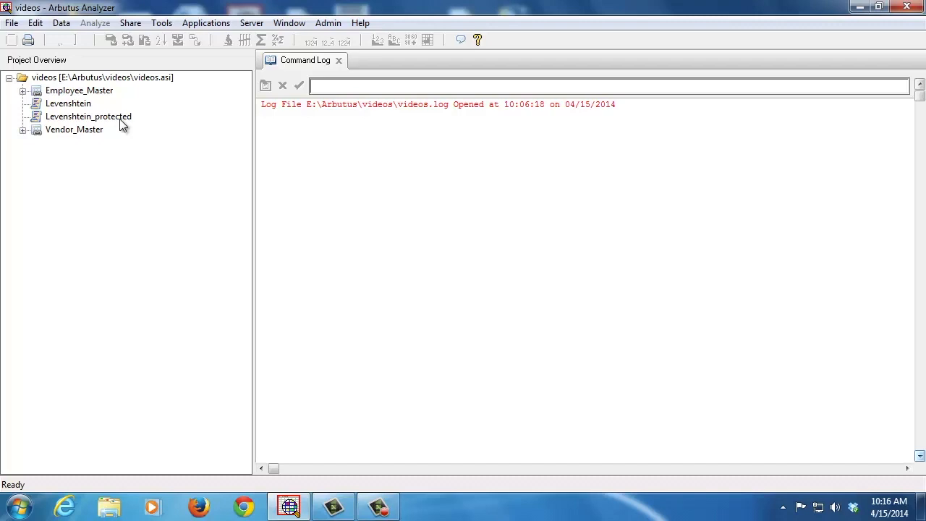
pyautogui.moveTo(118, 124)
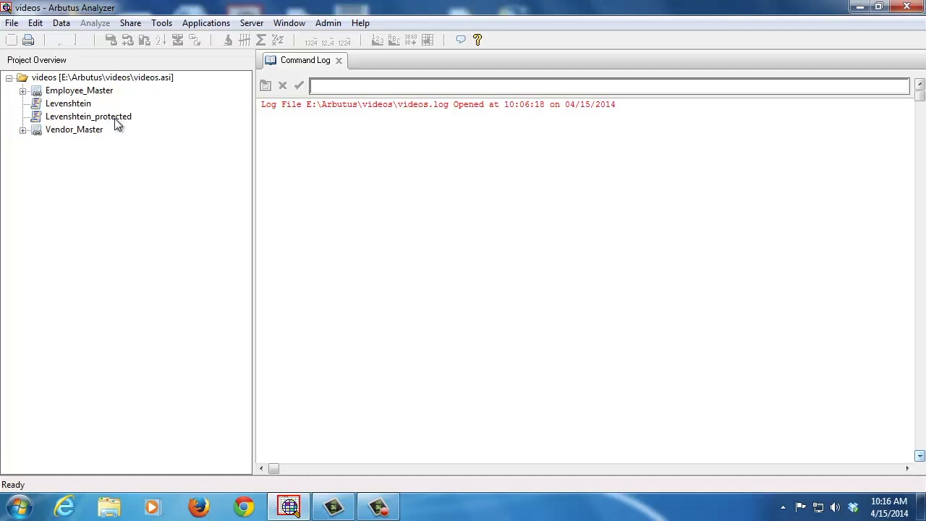
pyautogui.click(162, 23)
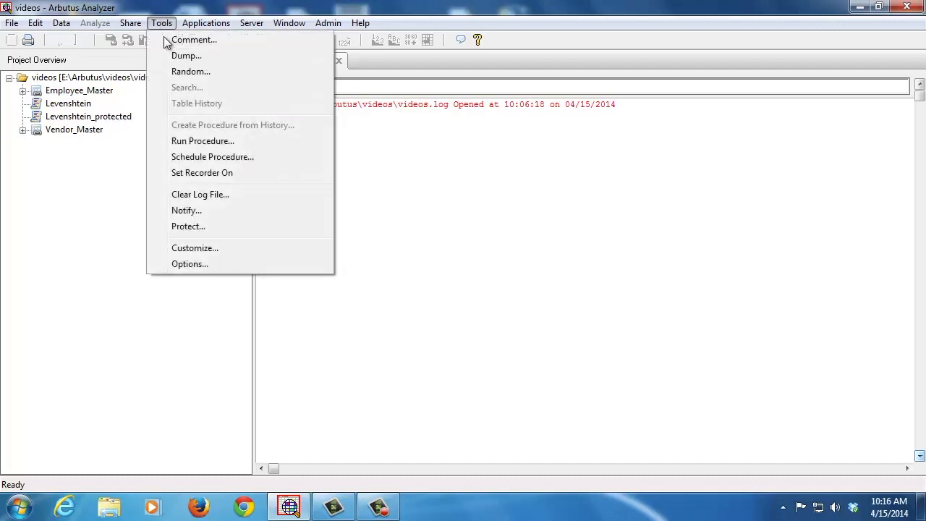
pyautogui.click(190, 263)
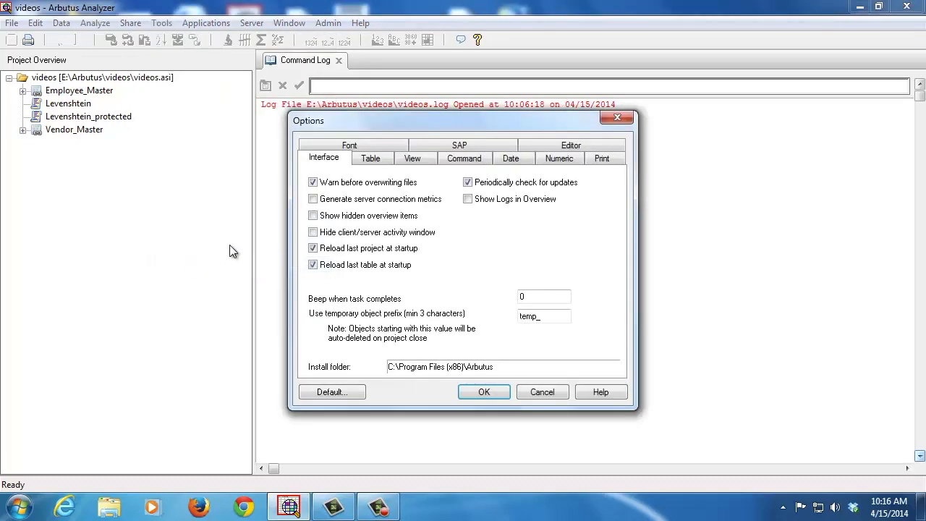
pyautogui.click(463, 158)
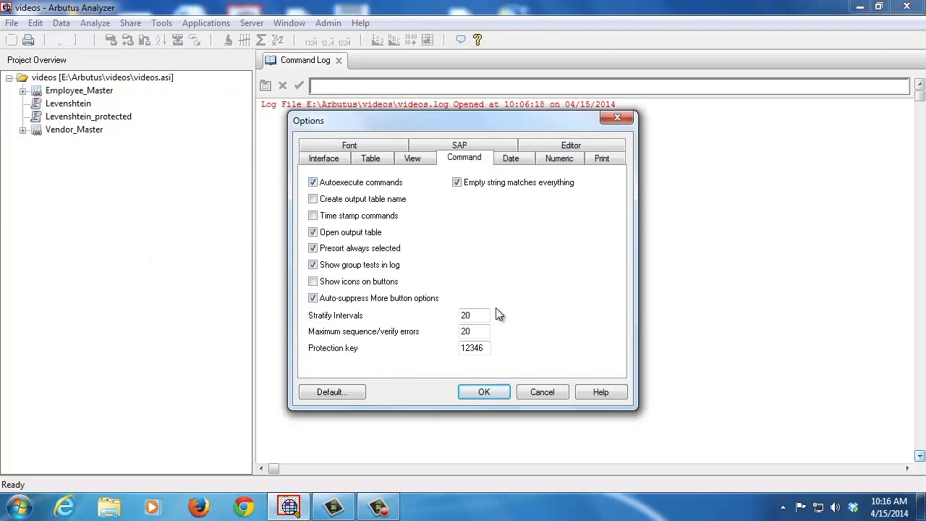
pyautogui.tripleClick(475, 347)
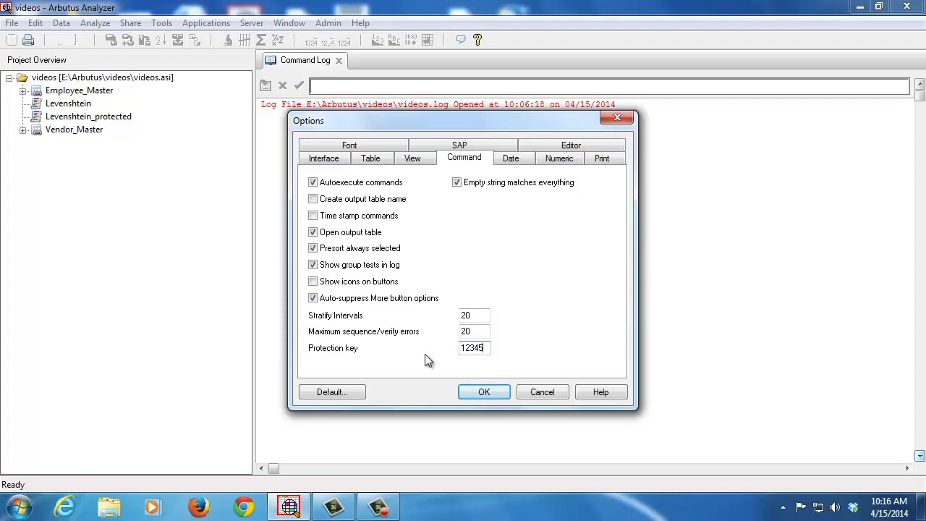
pyautogui.moveTo(443, 370)
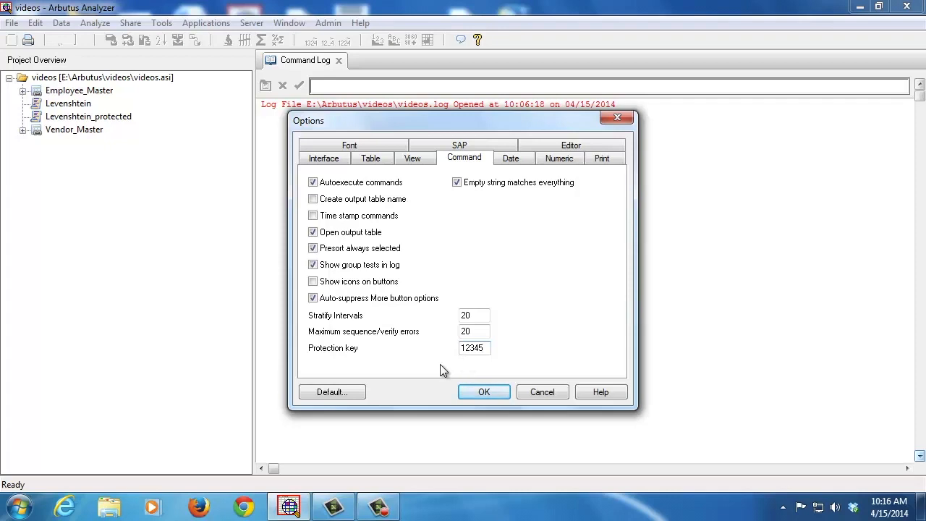
pyautogui.click(483, 390)
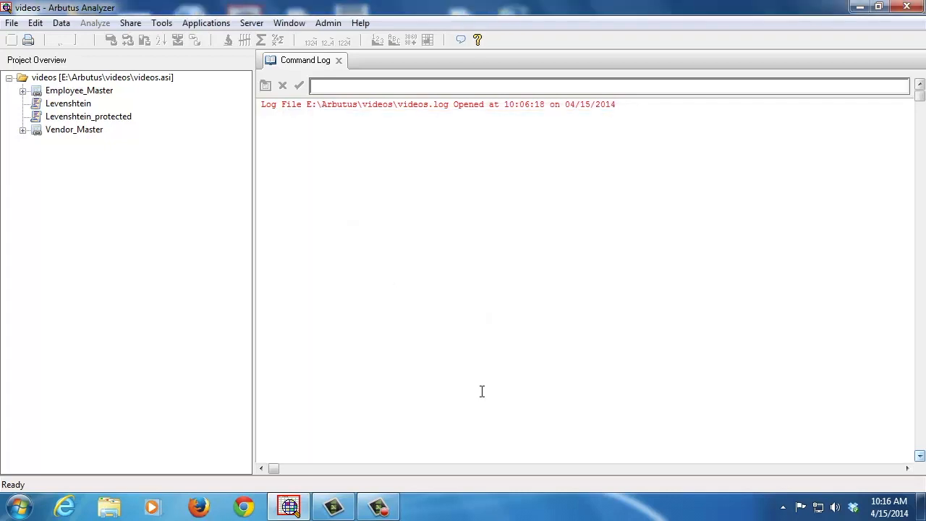
# - Run Levenshtein_protected and cancel its Levenshtein Distance address-comparison prompt
pyautogui.rightClick(88, 115)
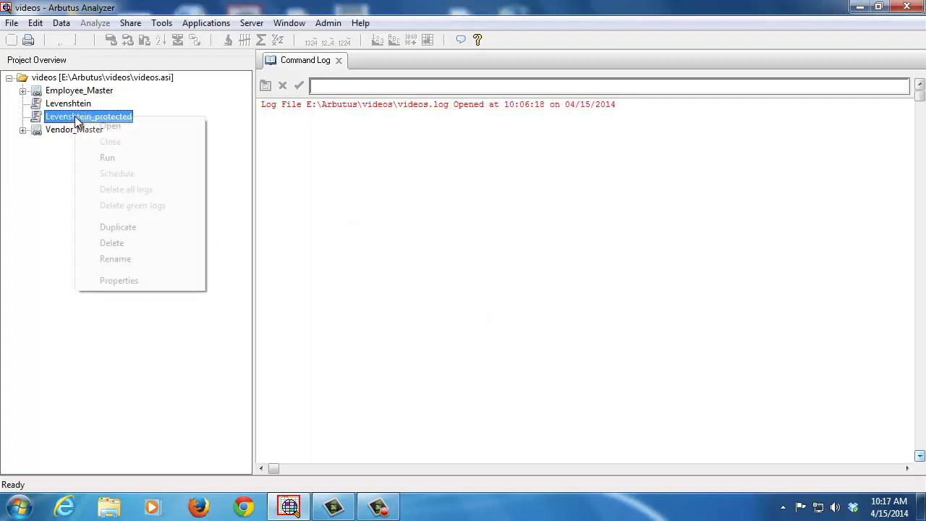
pyautogui.moveTo(107, 158)
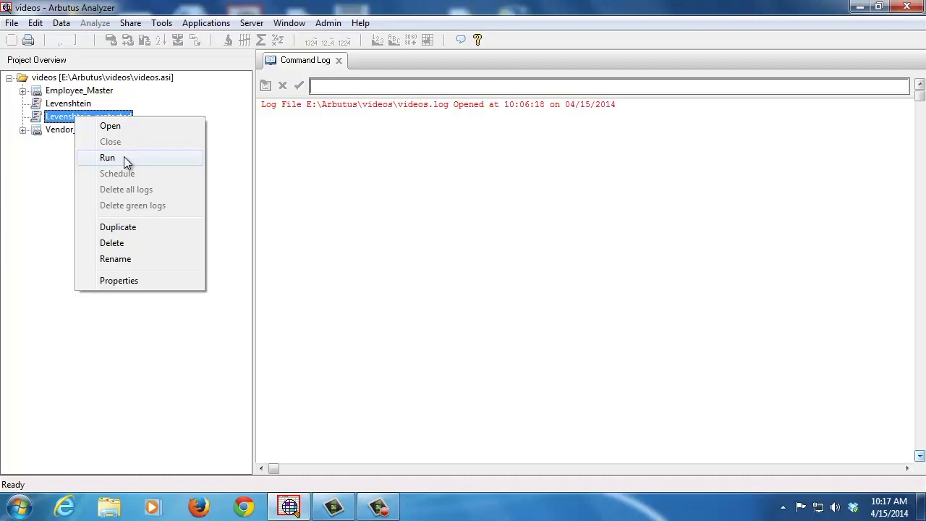
pyautogui.click(107, 158)
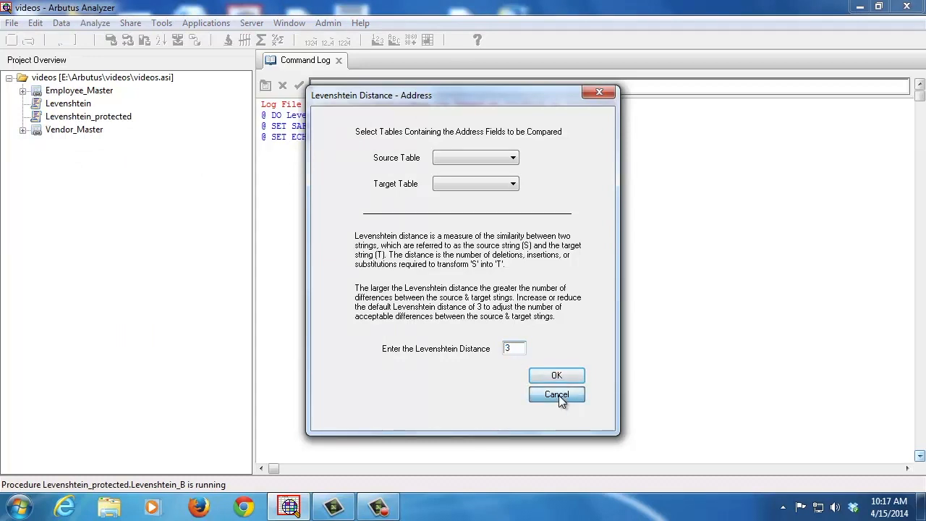
pyautogui.click(556, 393)
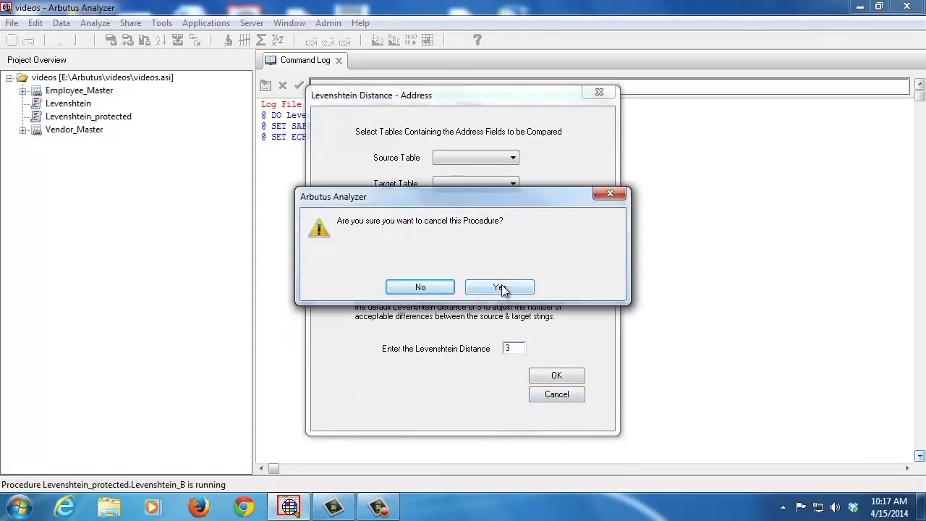
pyautogui.click(499, 287)
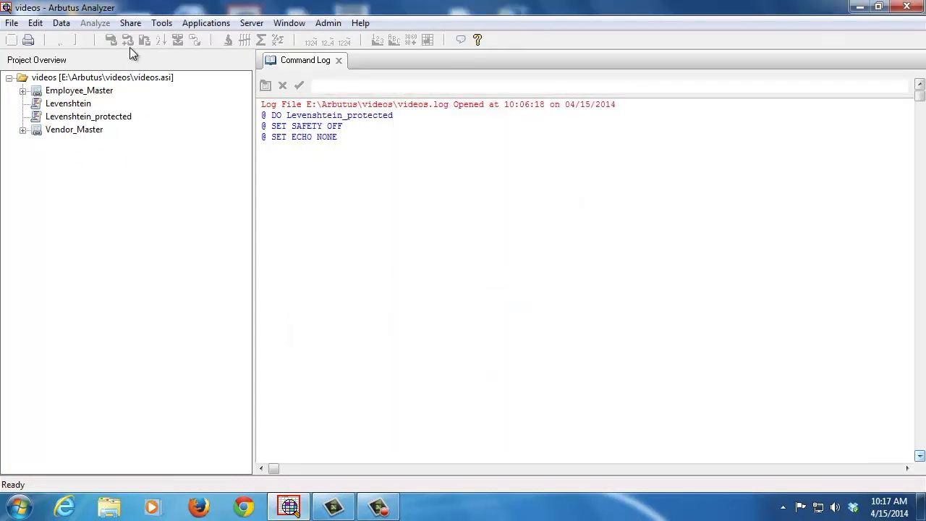
pyautogui.click(162, 23)
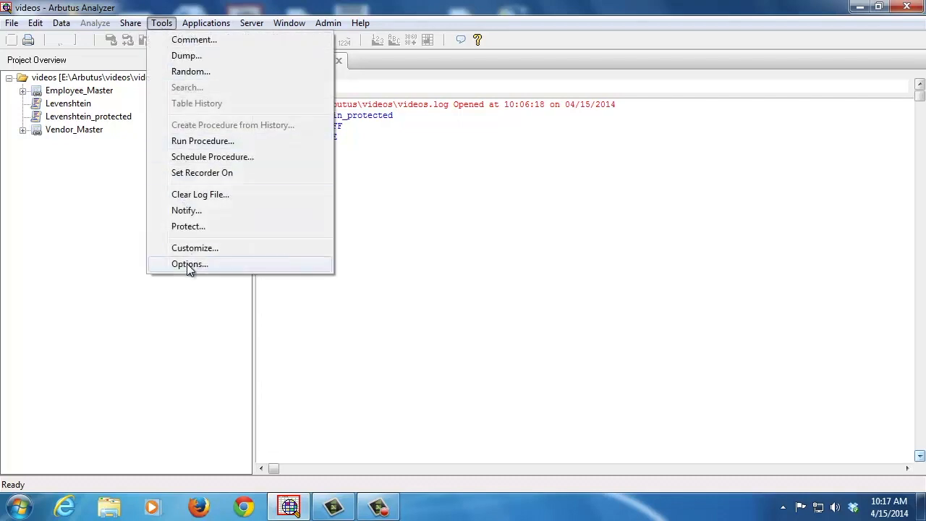
pyautogui.click(188, 263)
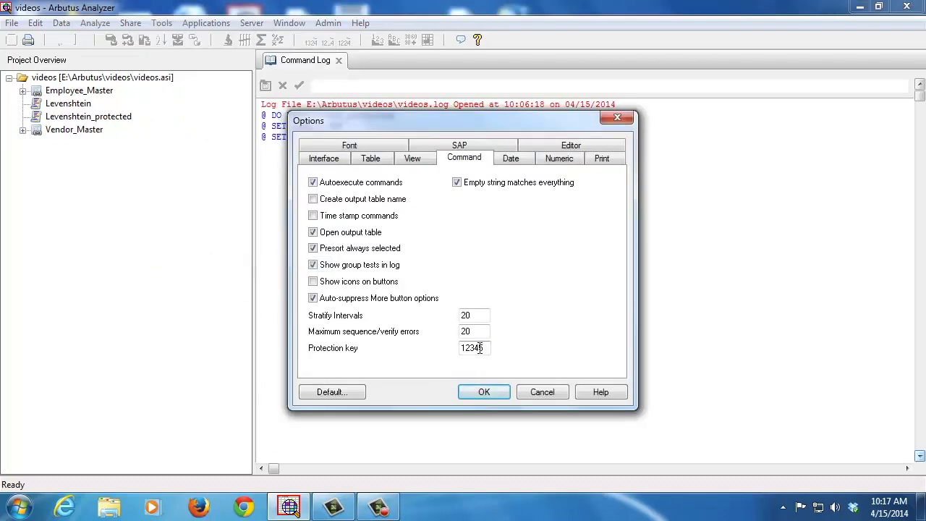
pyautogui.write('6')
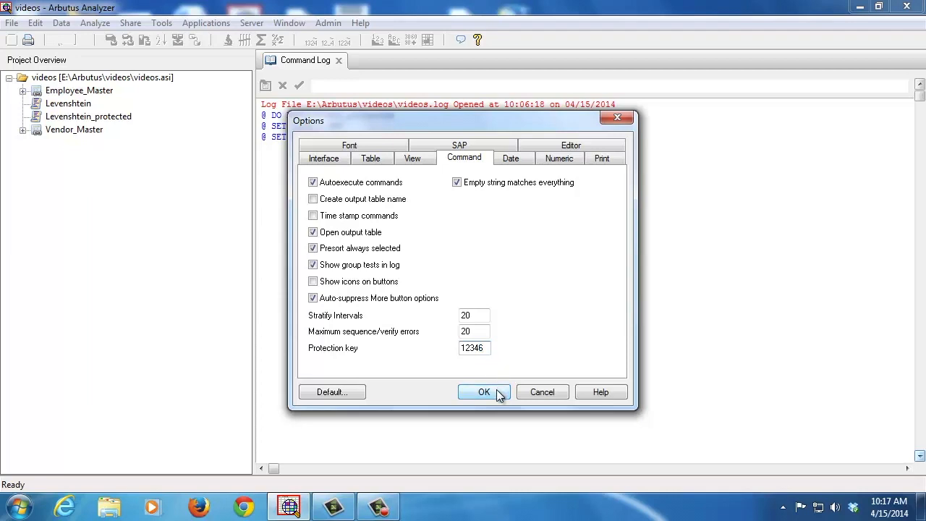
pyautogui.click(483, 390)
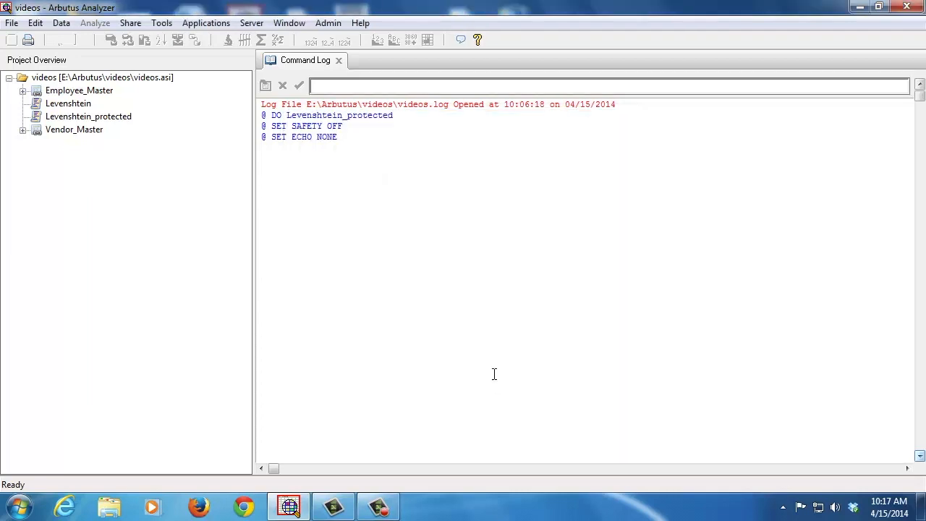
# - Run Levenshtein_protected with the mismatched key and dismiss the 'is protected' message
pyautogui.rightClick(88, 115)
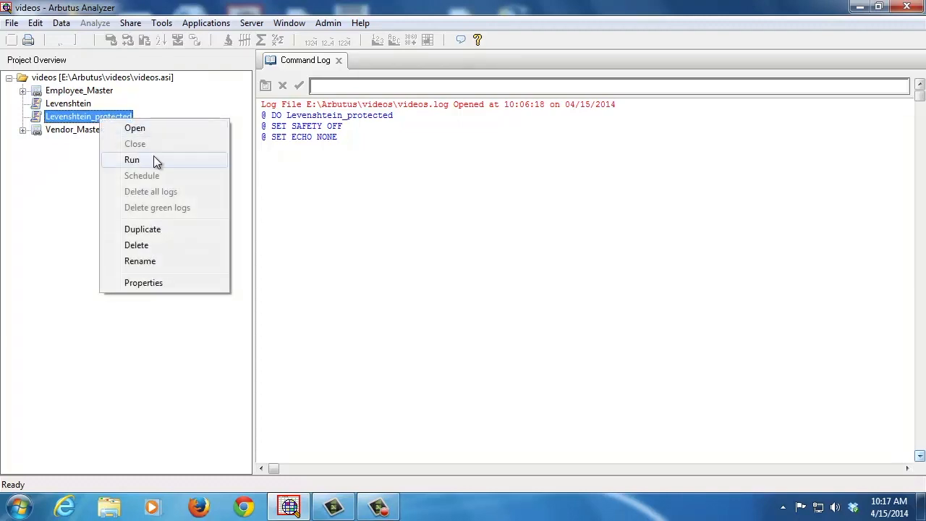
pyautogui.click(132, 159)
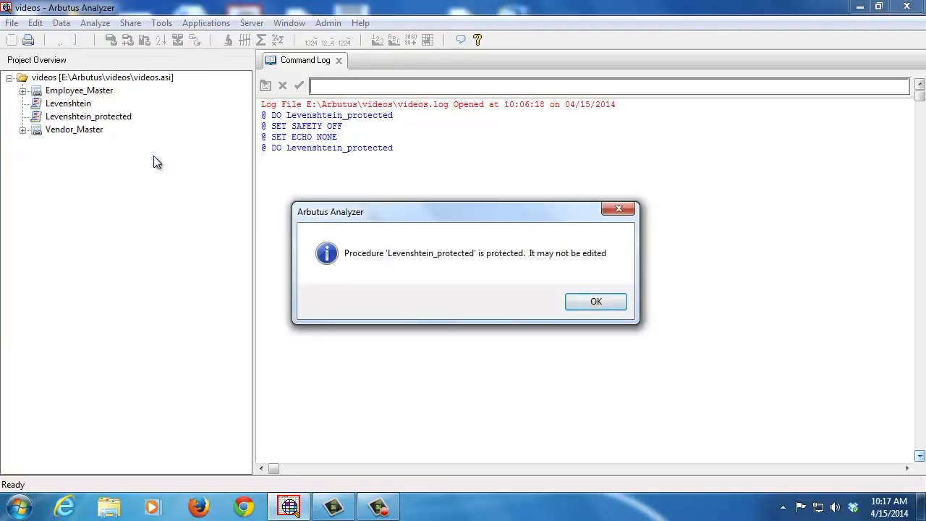
pyautogui.moveTo(476, 282)
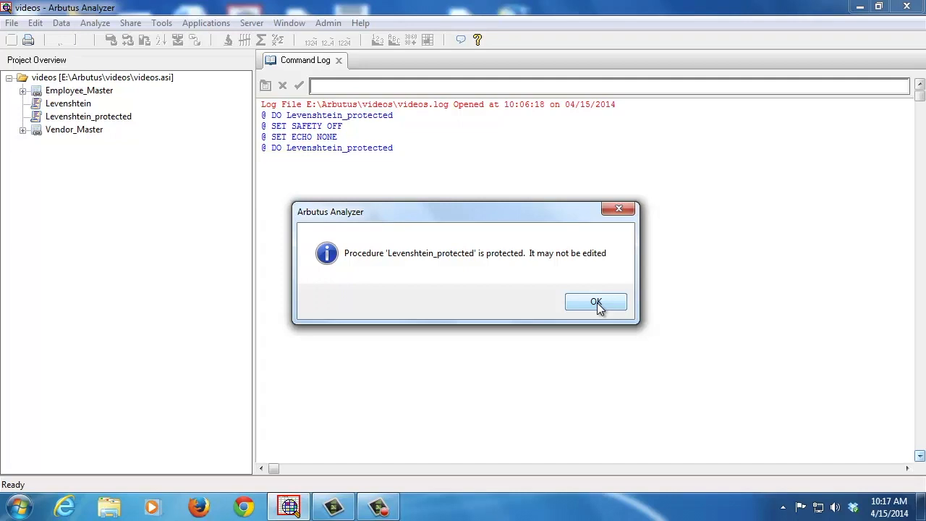
pyautogui.click(596, 302)
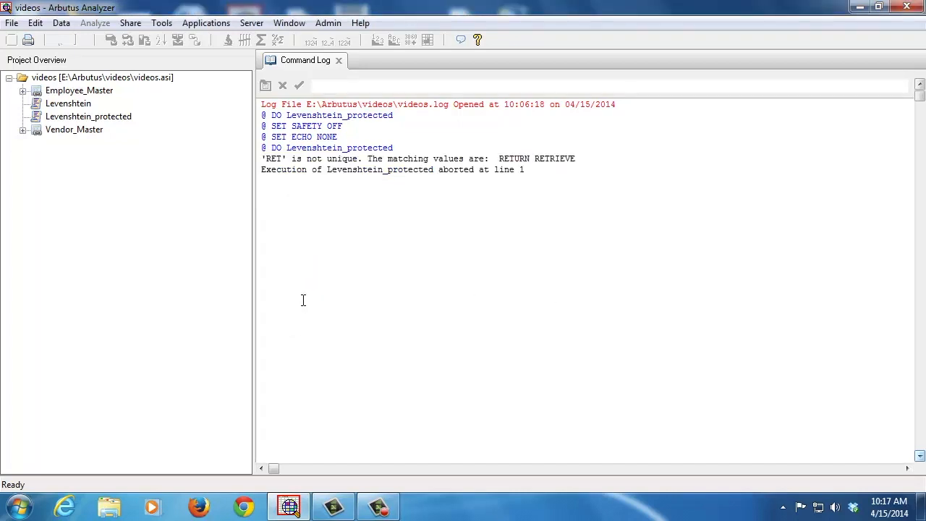
pyautogui.moveTo(298, 320)
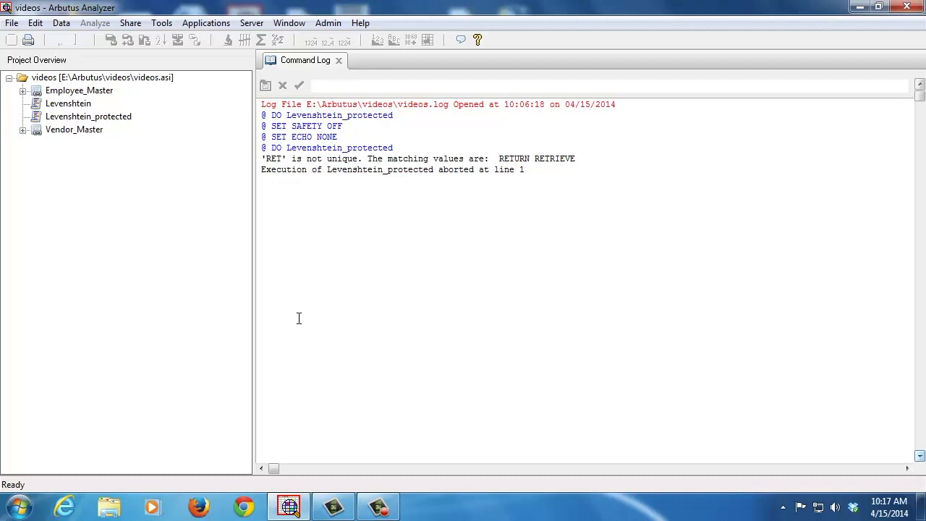
pyautogui.moveTo(17, 504)
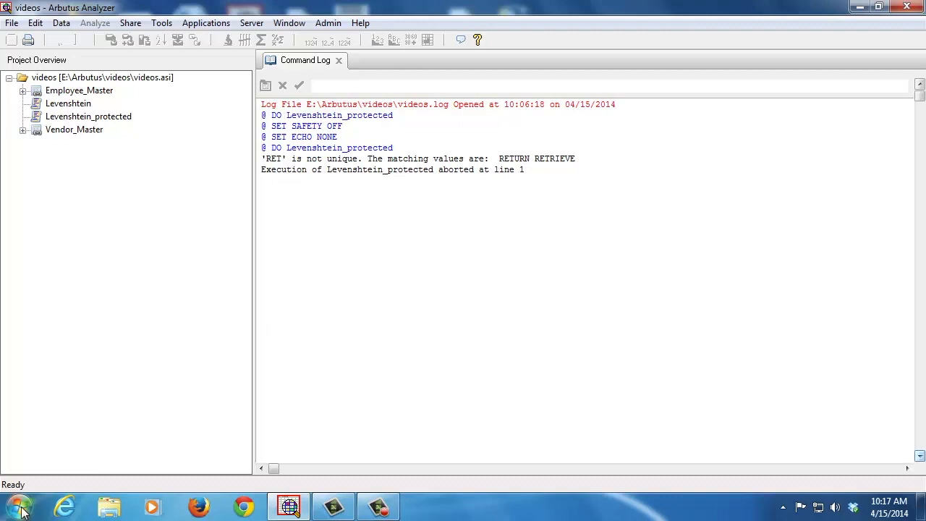
# - Start a blank workbook with headers Company, Key, Source Script and Protected Script in A1:D1
pyautogui.click(422, 507)
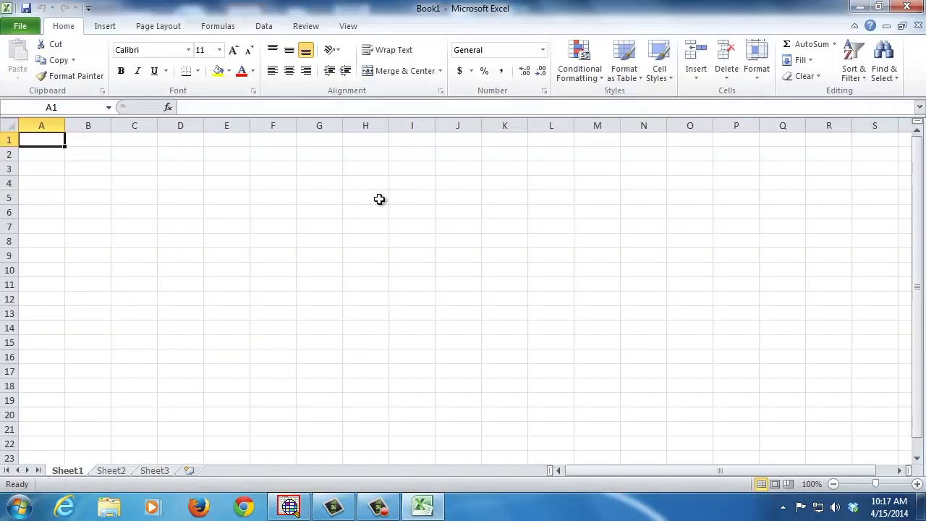
pyautogui.write('Com')
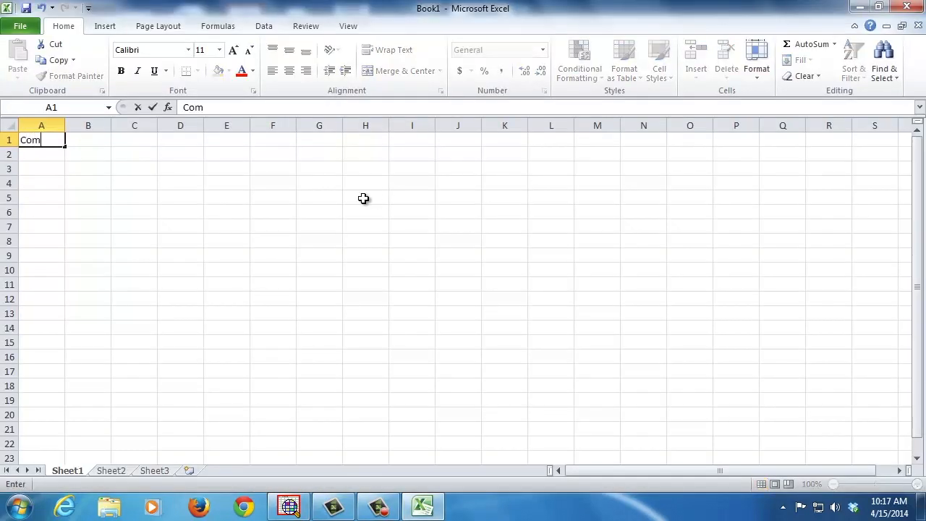
pyautogui.write('pam')
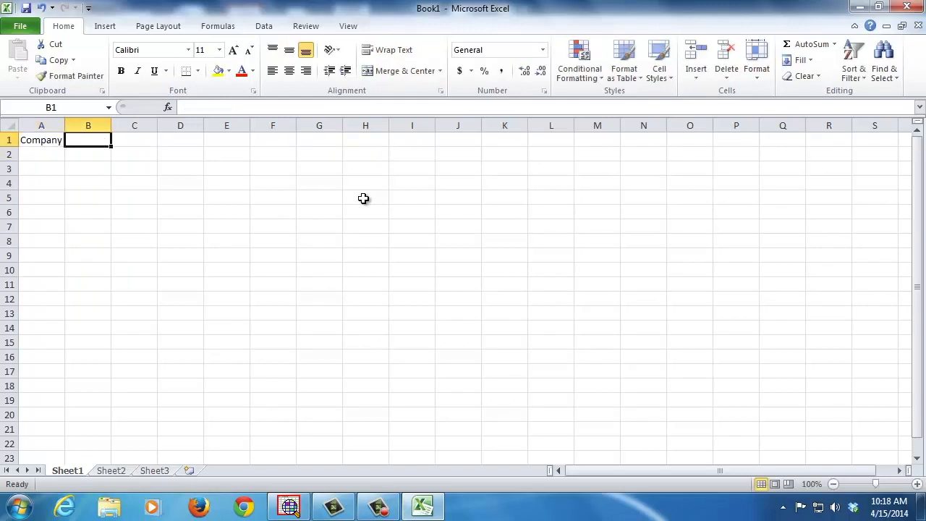
pyautogui.write('Key')
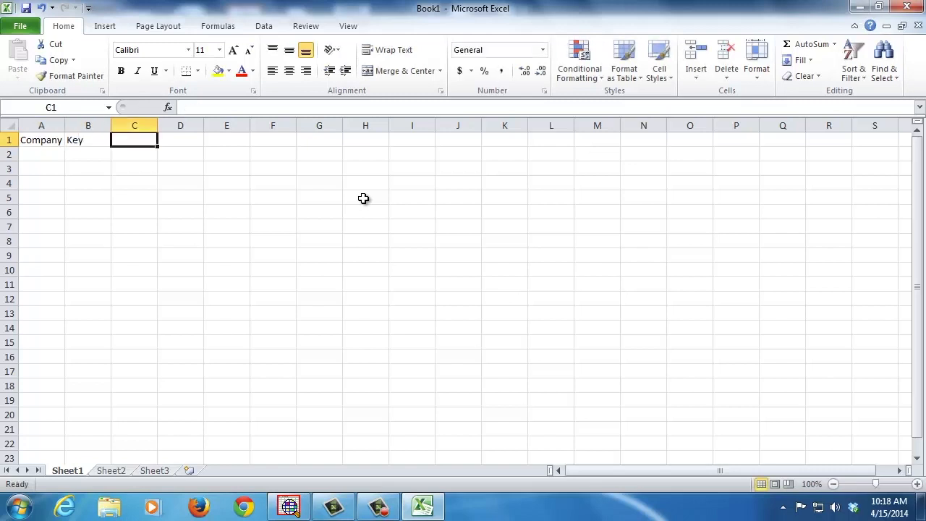
pyautogui.write('So')
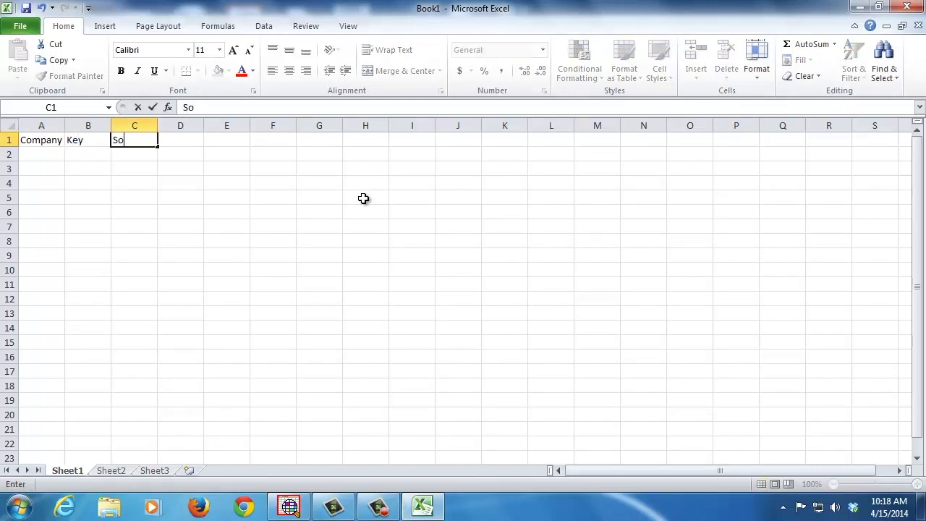
pyautogui.write('urce Scrip')
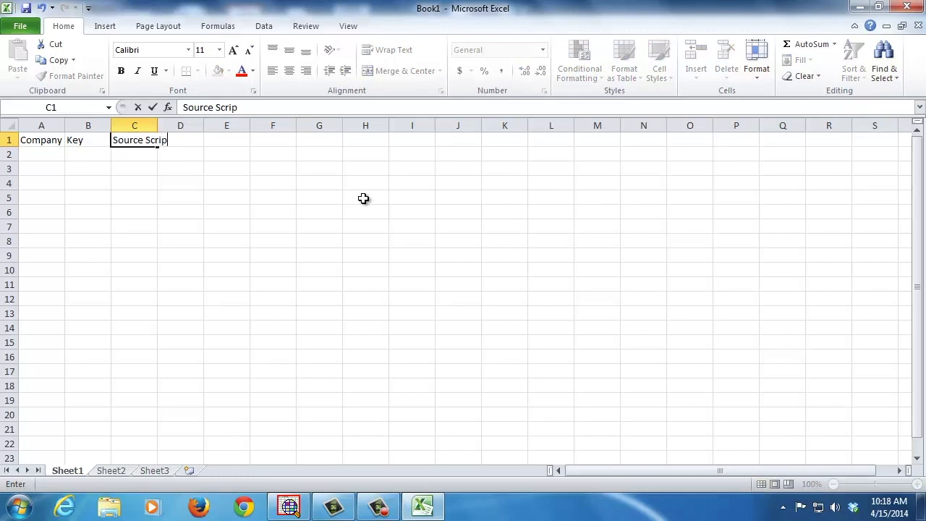
pyautogui.press('tab')
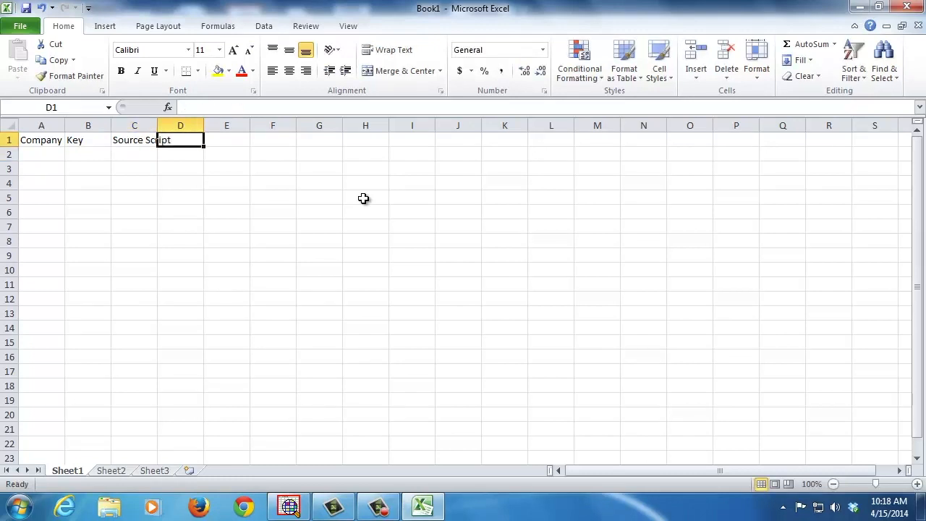
pyautogui.write('Protected Script')
pyautogui.click(41, 155)
pyautogui.write('A')
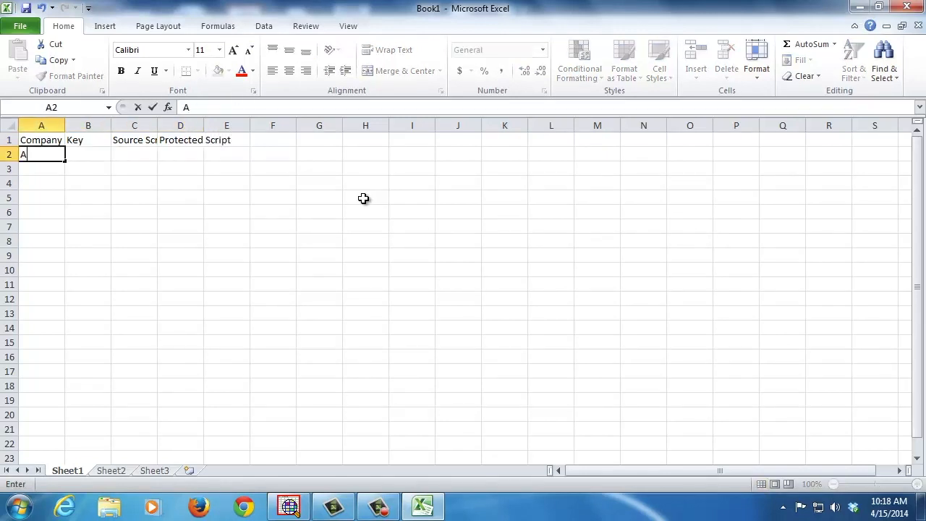
pyautogui.write('BC Corp.')
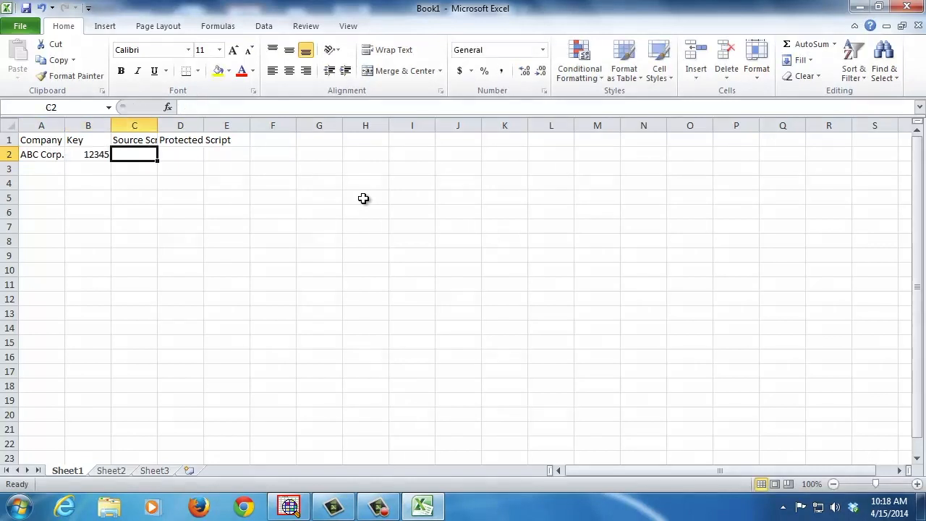
pyautogui.write('c')
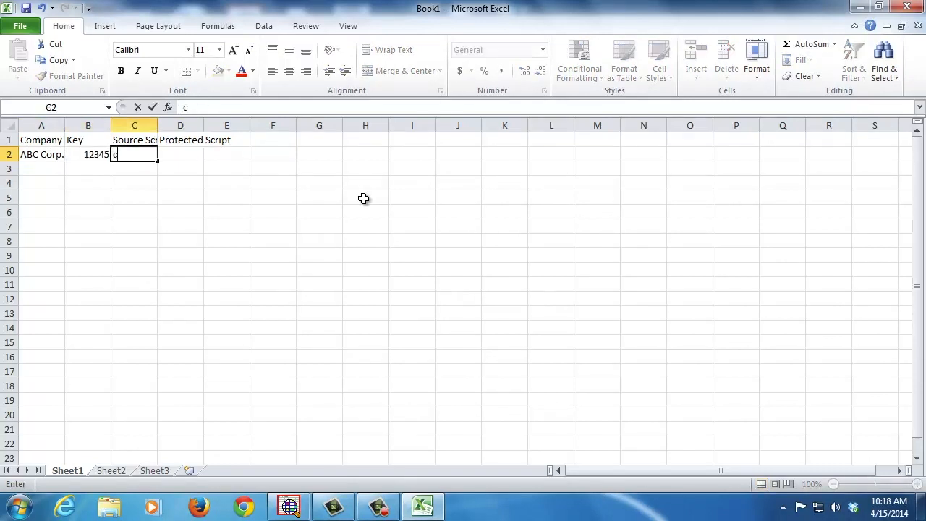
pyautogui.write(':\\')
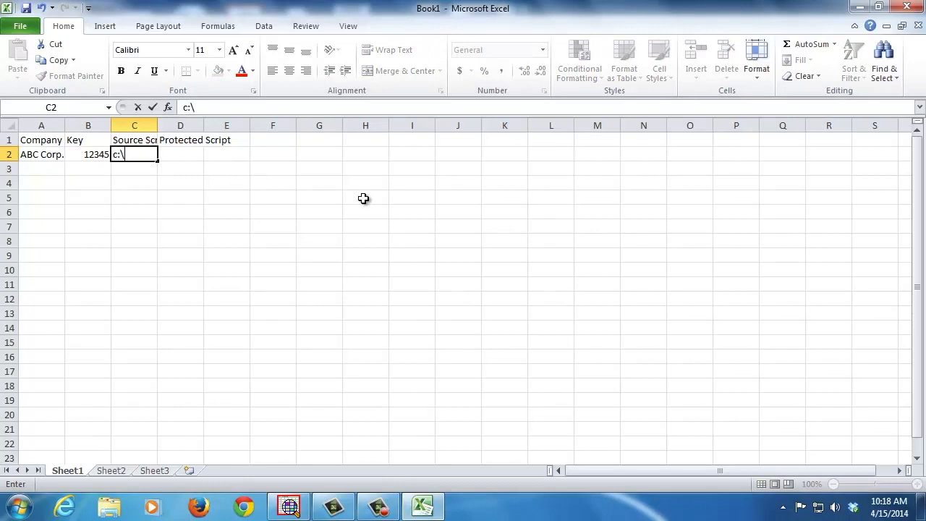
pyautogui.write('scripts\\')
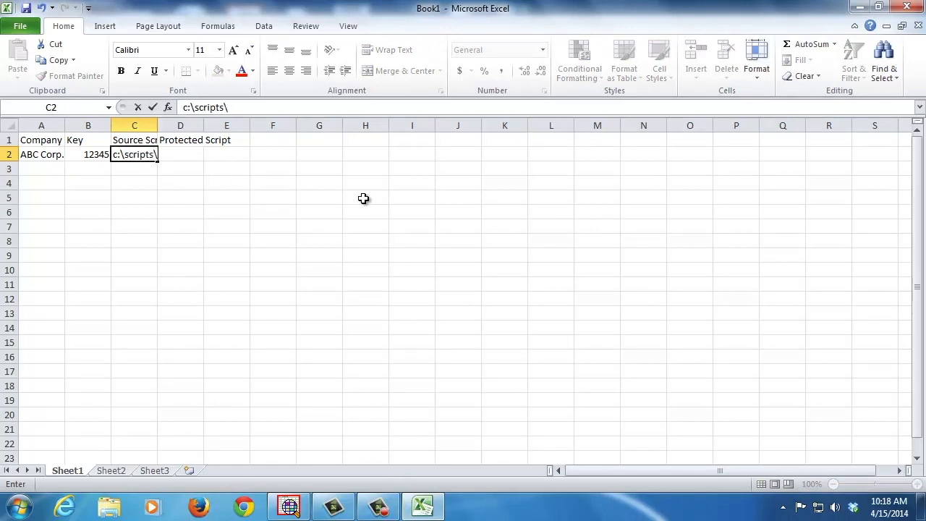
pyautogui.write('.....pro')
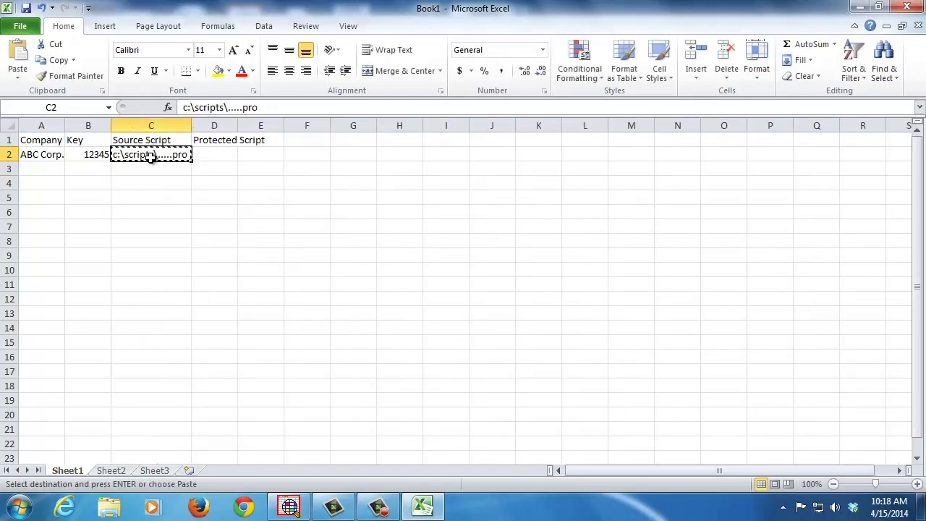
# - Paste the same .pro path under Protected Script in D2 and widen column D to show it
pyautogui.click(215, 153)
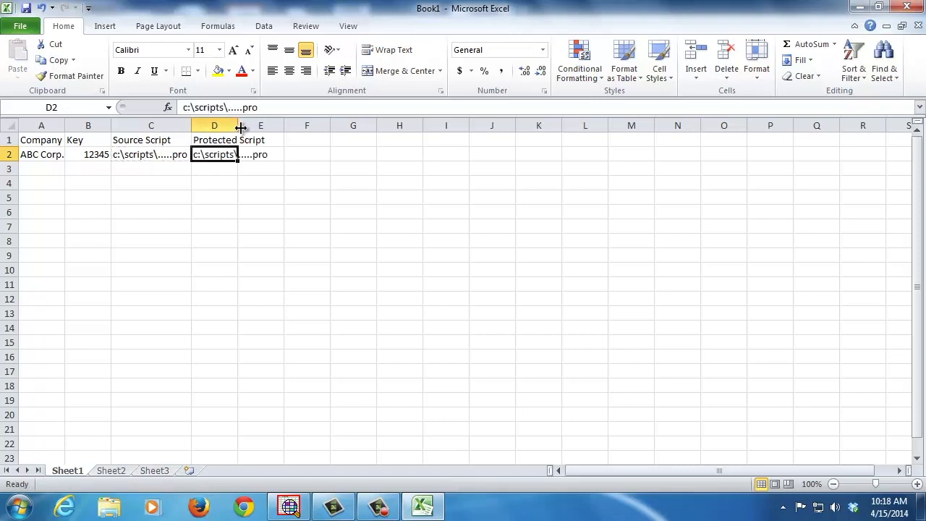
pyautogui.moveTo(239, 125); pyautogui.dragTo(271, 125)
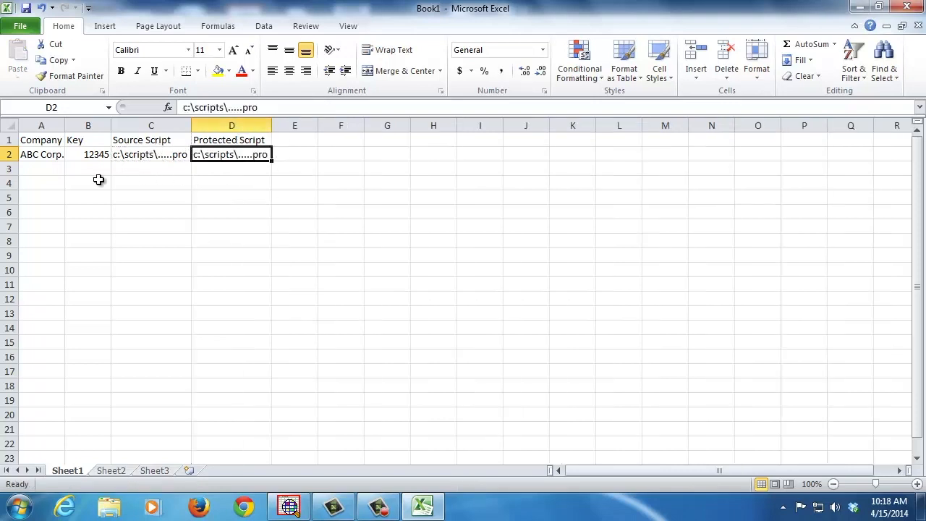
pyautogui.click(88, 168)
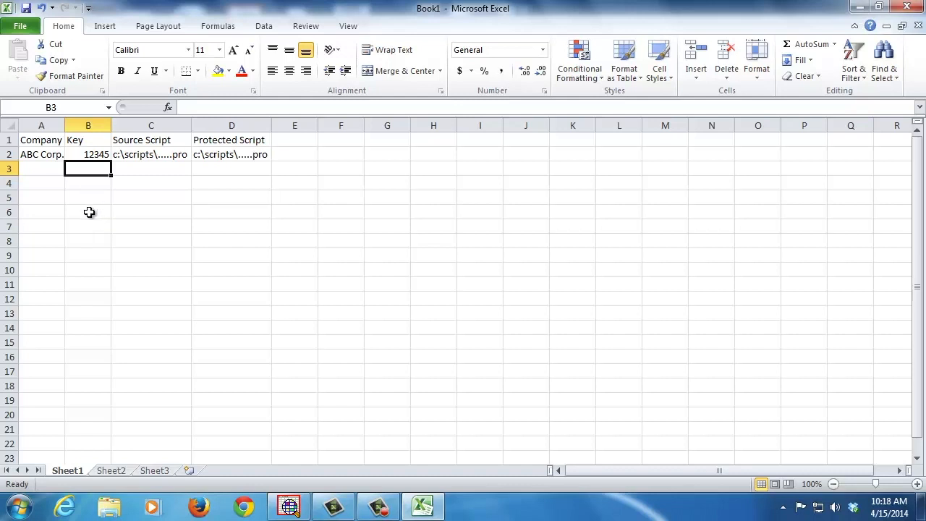
pyautogui.click(88, 154)
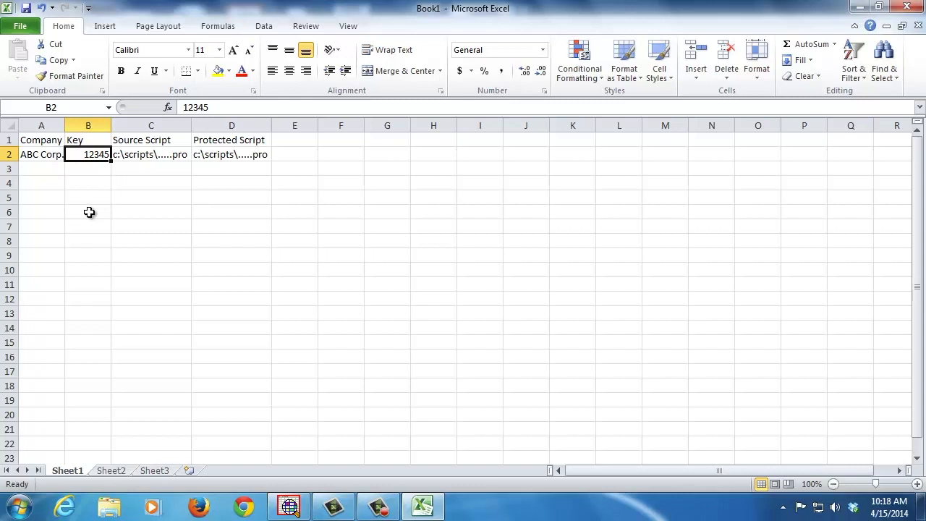
pyautogui.click(150, 153)
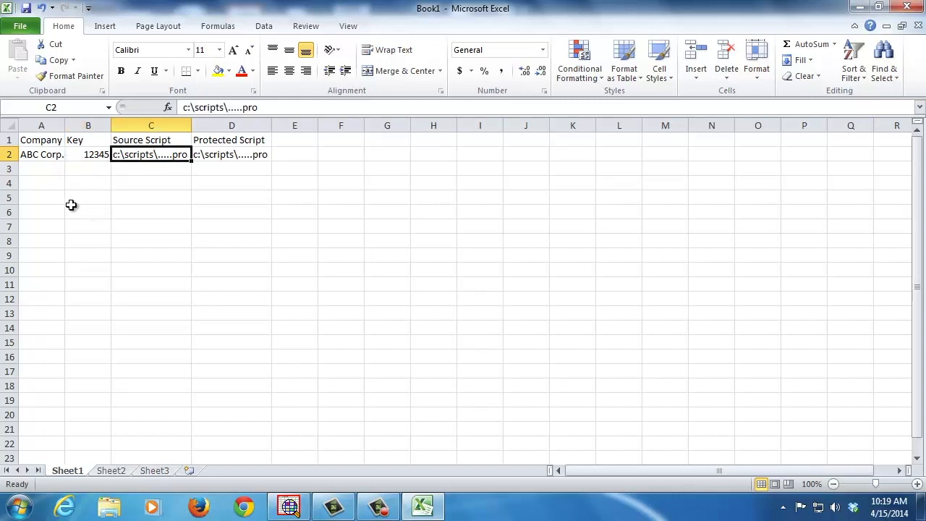